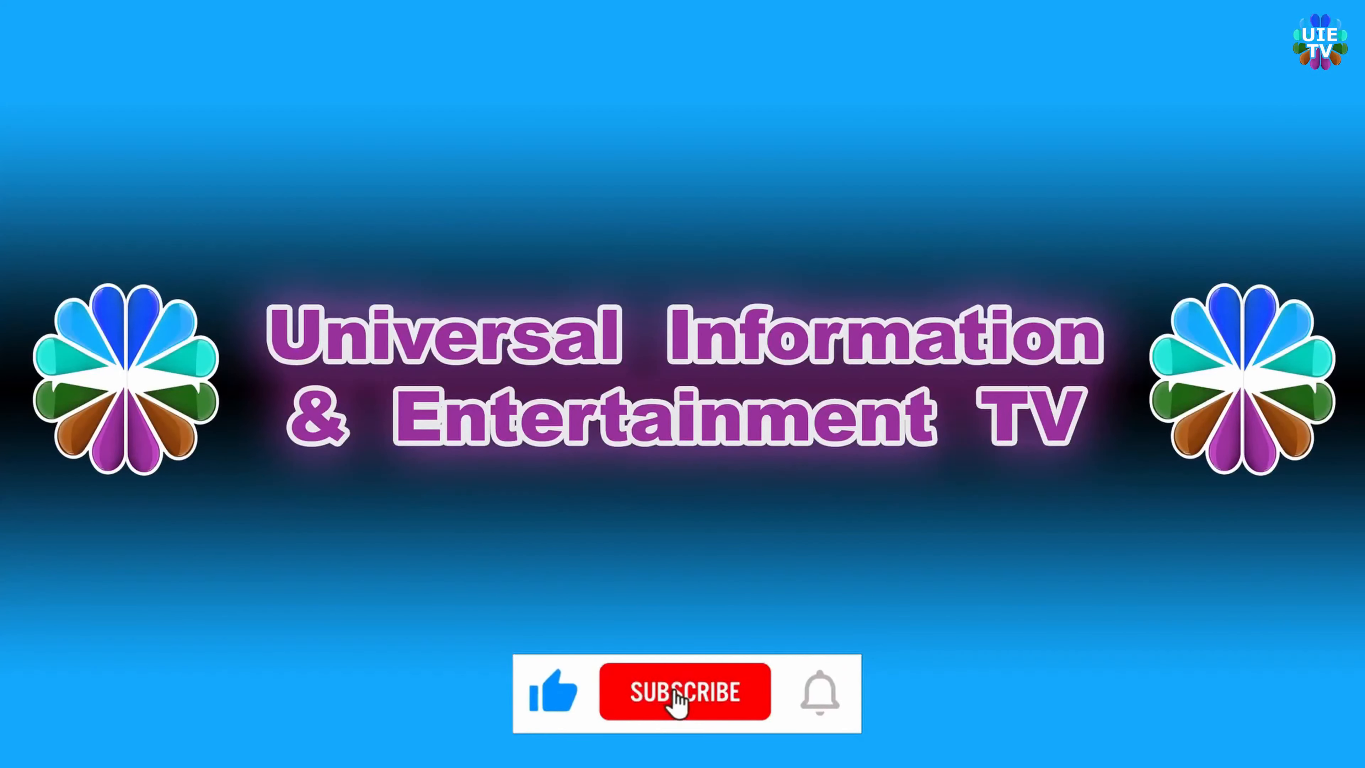
Play the outro preview so the cursor presses Like, then Subscribe switches to Subscribed.
click(683, 702)
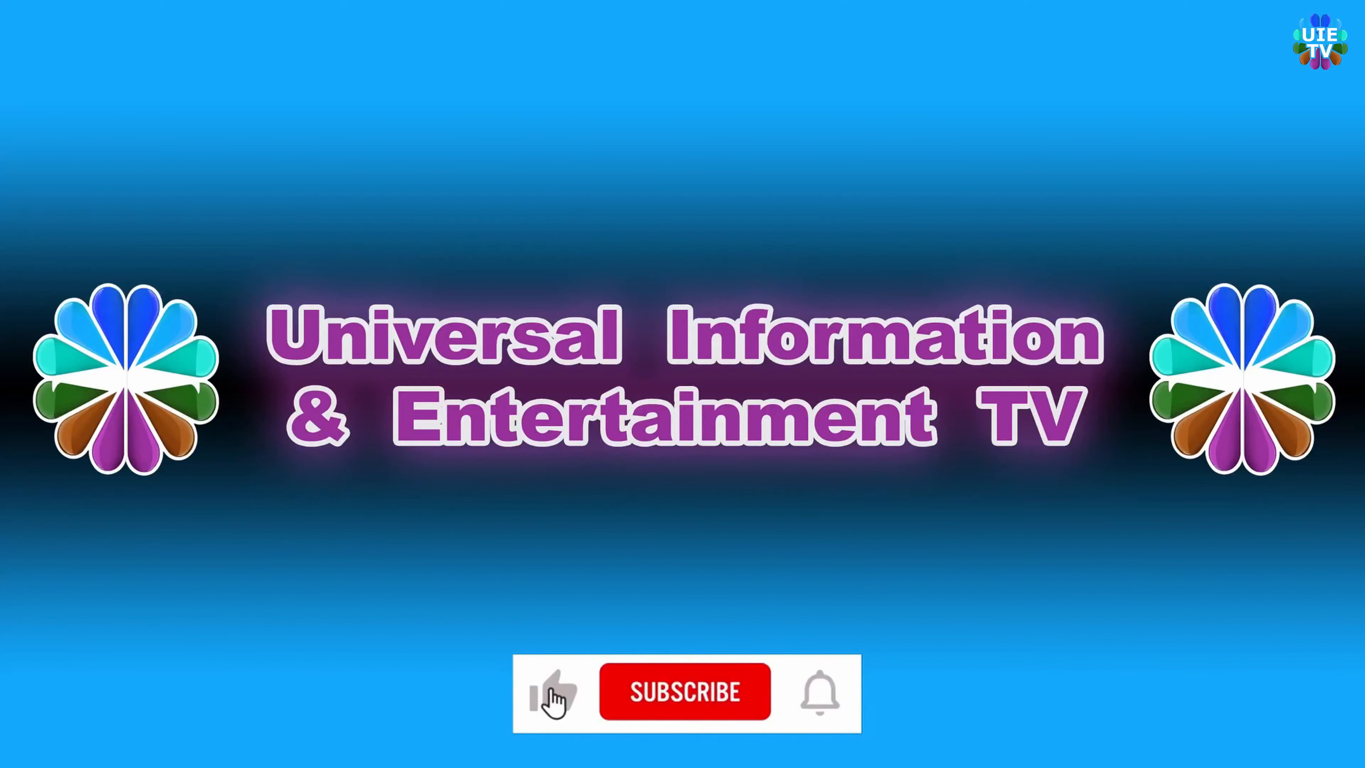
click(683, 699)
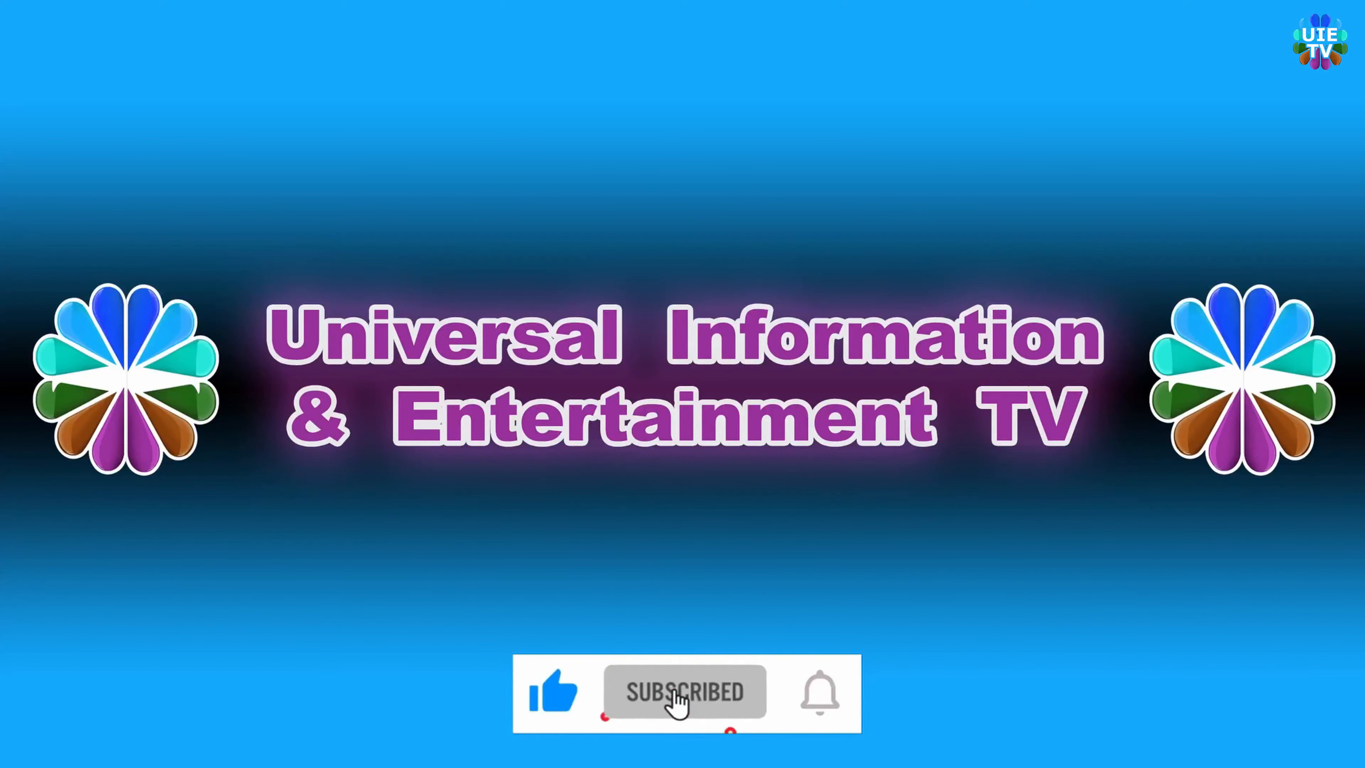